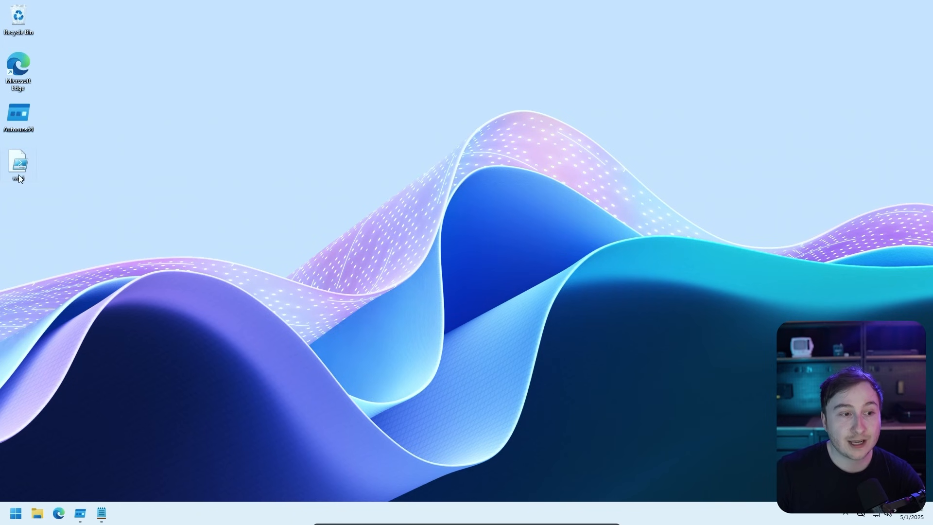
- Review the wmi.ps1 script, noting the event filter's boot-time Query line
double_click(18, 166)
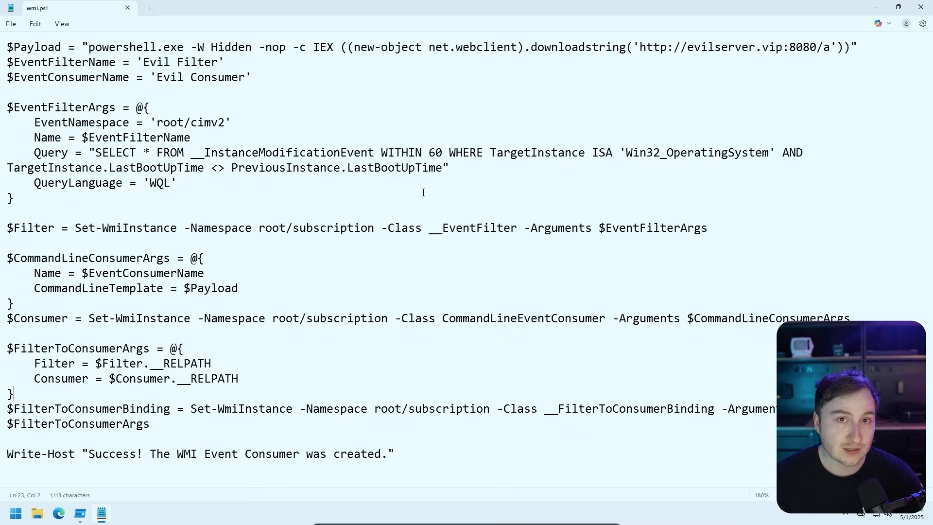
left_click(29, 152)
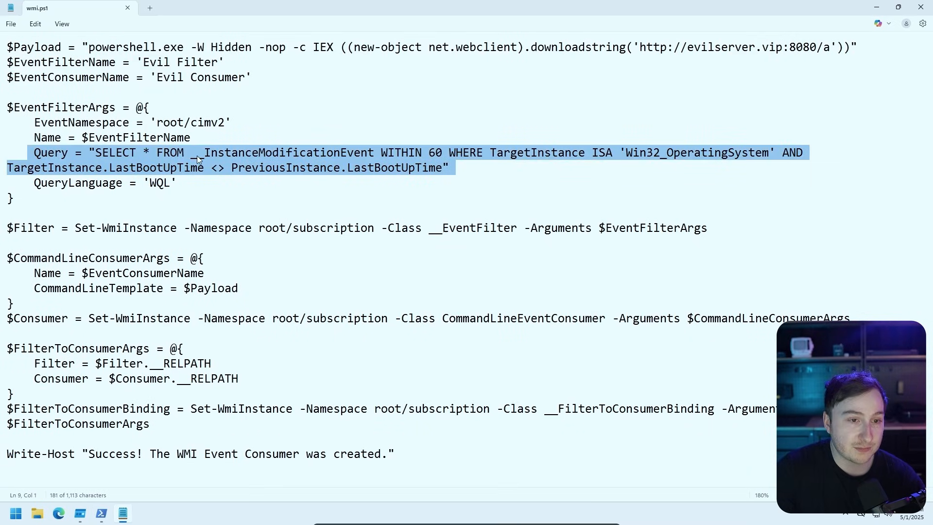
double_click(394, 167)
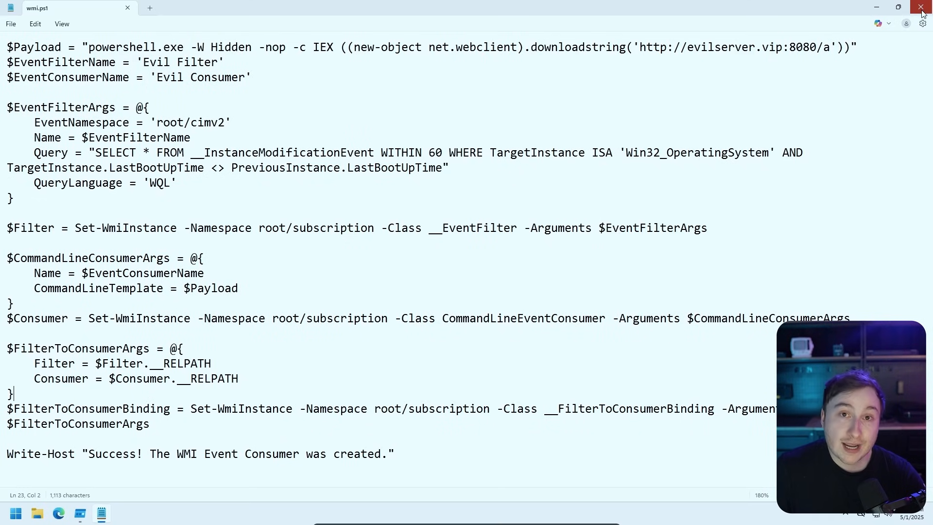
left_click(922, 7)
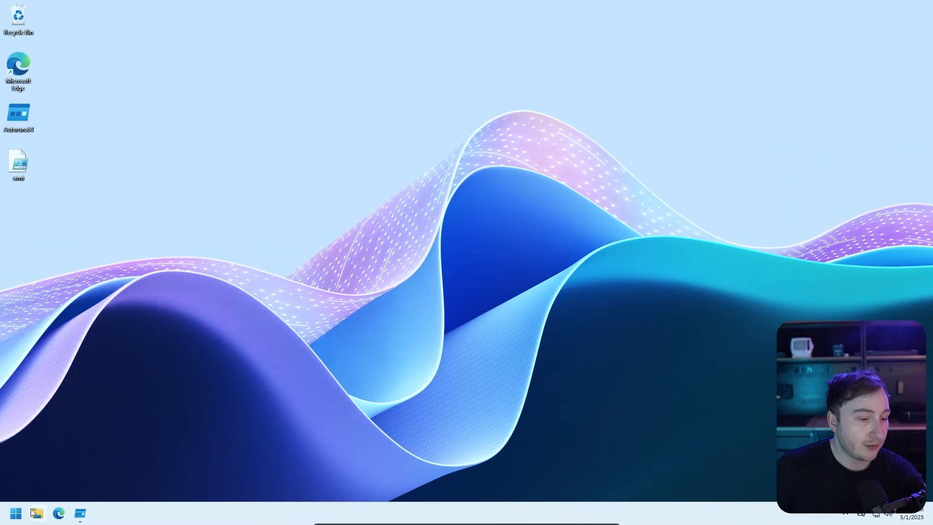
- Set execution policy to Bypass (answer A), list the folder, and run .\wmi.ps1
type("power")
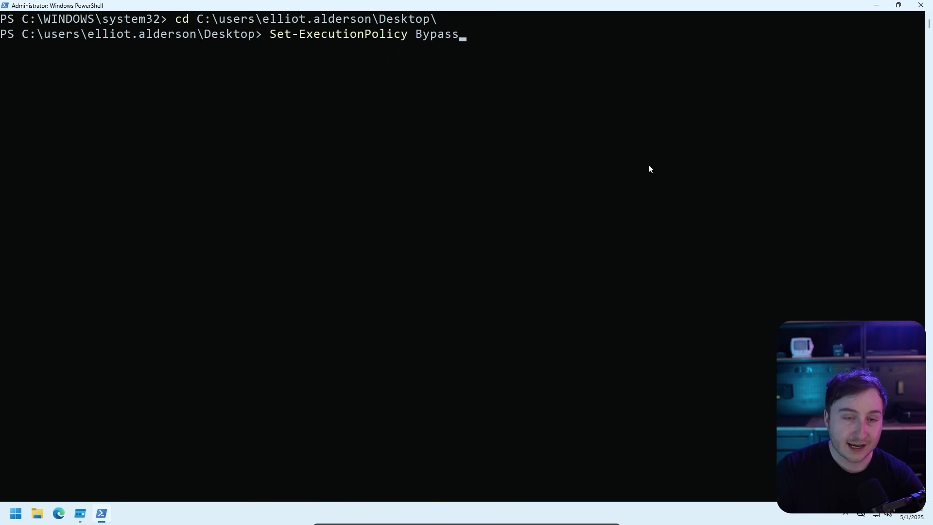
key("Enter")
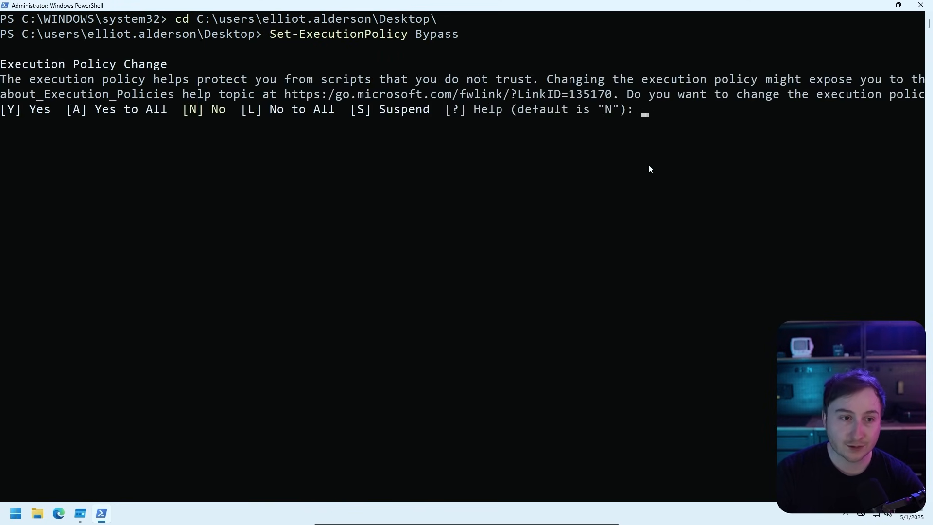
type("A")
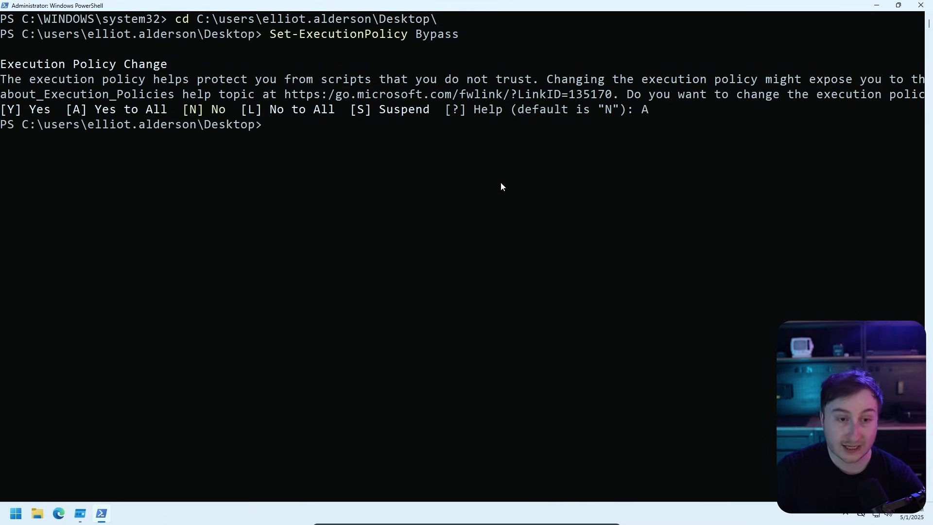
type("dir")
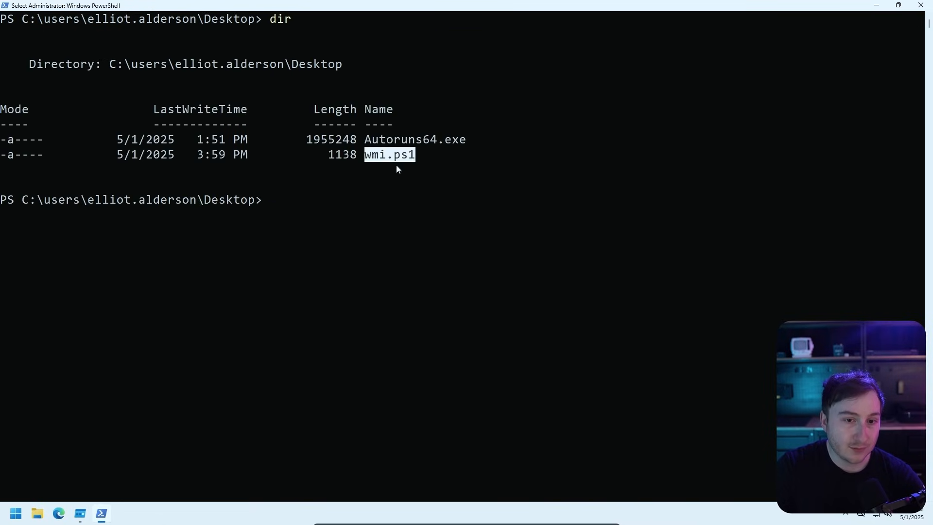
type(".\\")
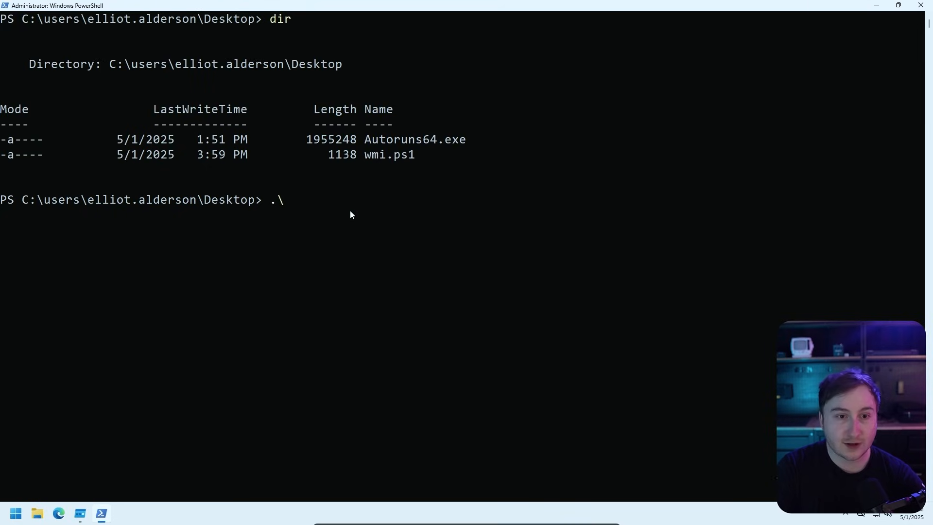
type("wmi.ps1")
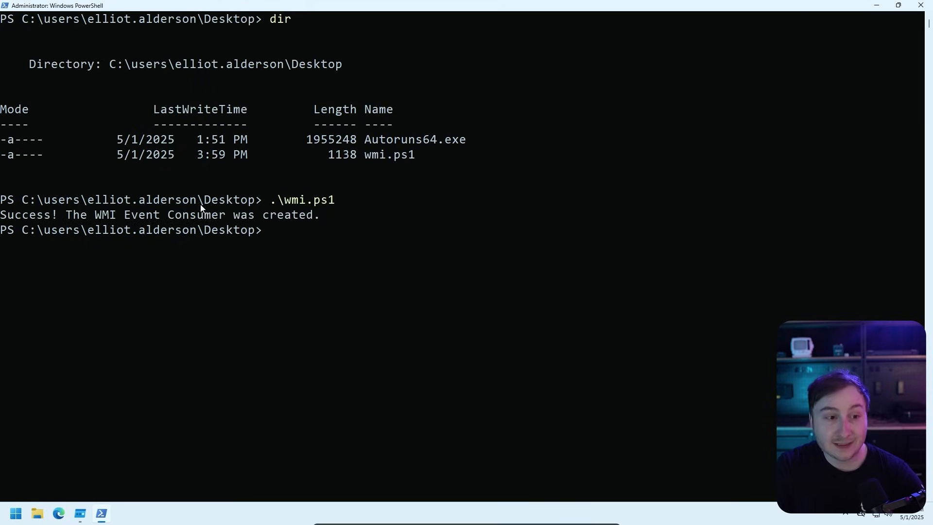
left_click_drag(0, 215, 321, 215)
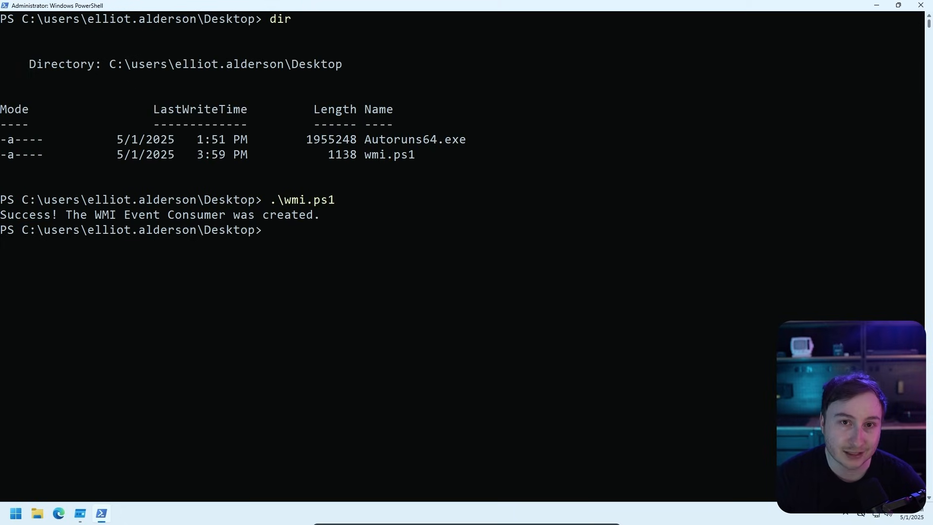
mouse_move(525, 334)
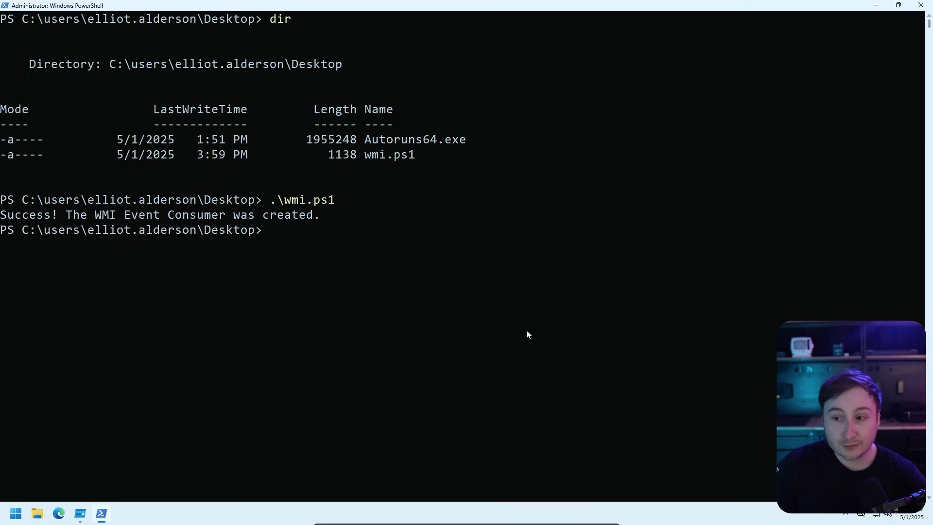
- Type Get-WMIObject -Namespace root\subscription -Class __EventConsumer at the prompt
type("Get-WMI")
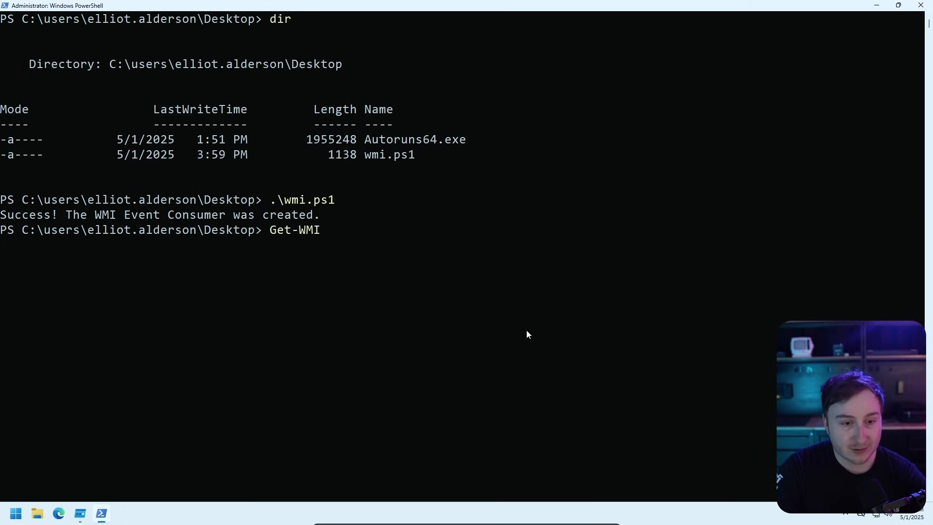
type("Object")
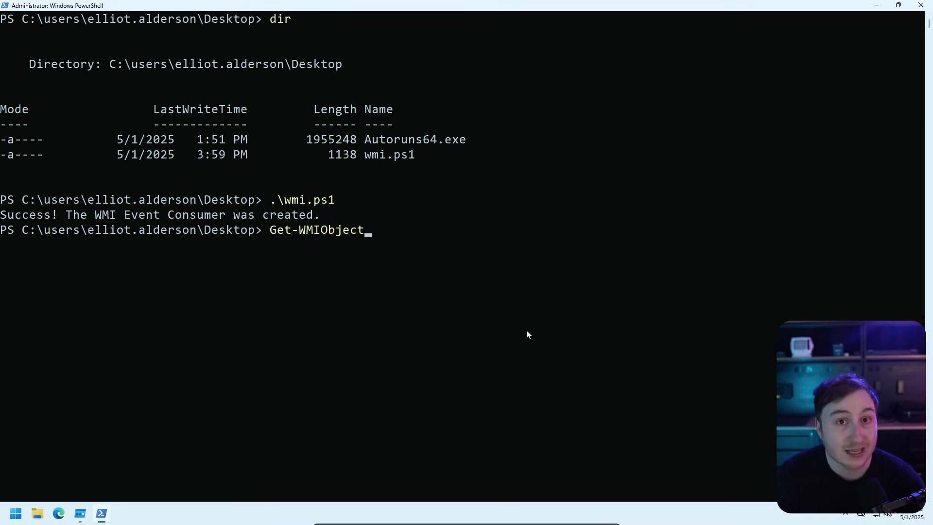
type("-Namespace root\\subscription -Class __EventConsumer")
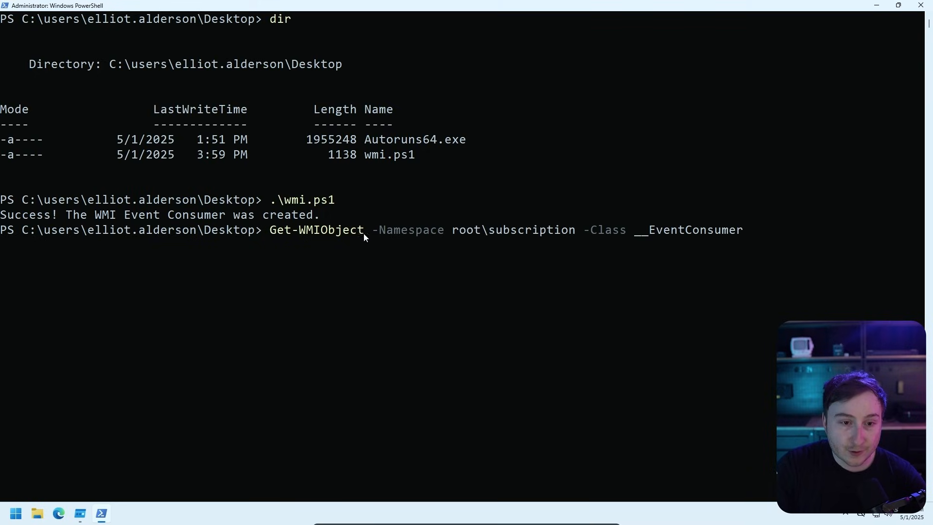
- Edit the class name to __EventFilter, then to __FilterToConsumerBinding
left_click(650, 230)
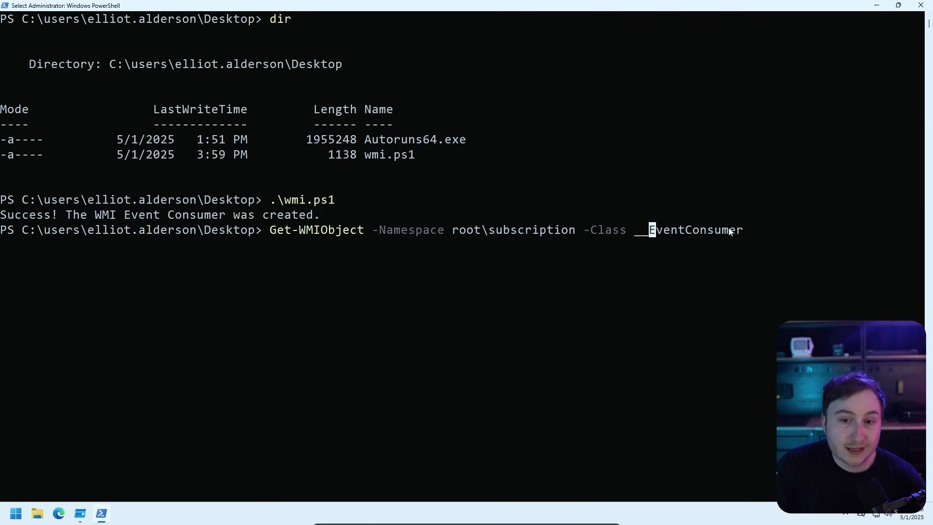
key("Backspace")
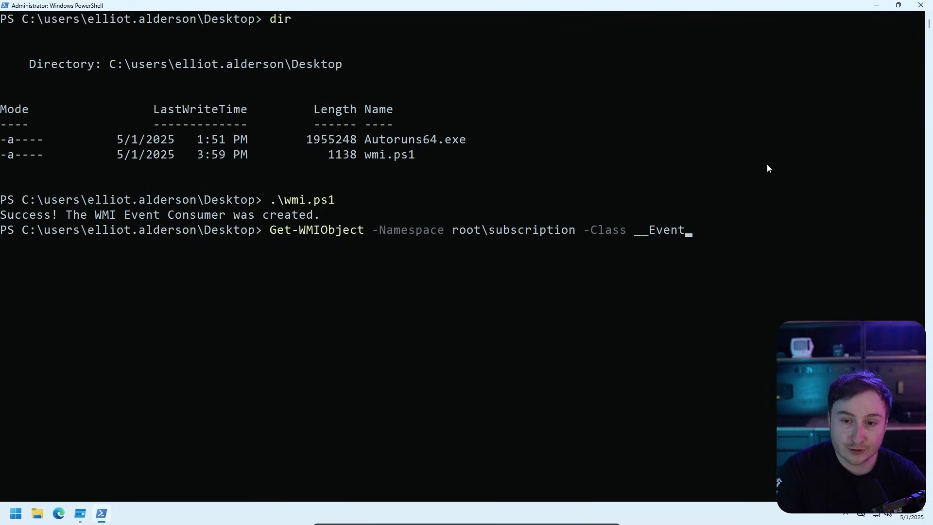
type("Filter")
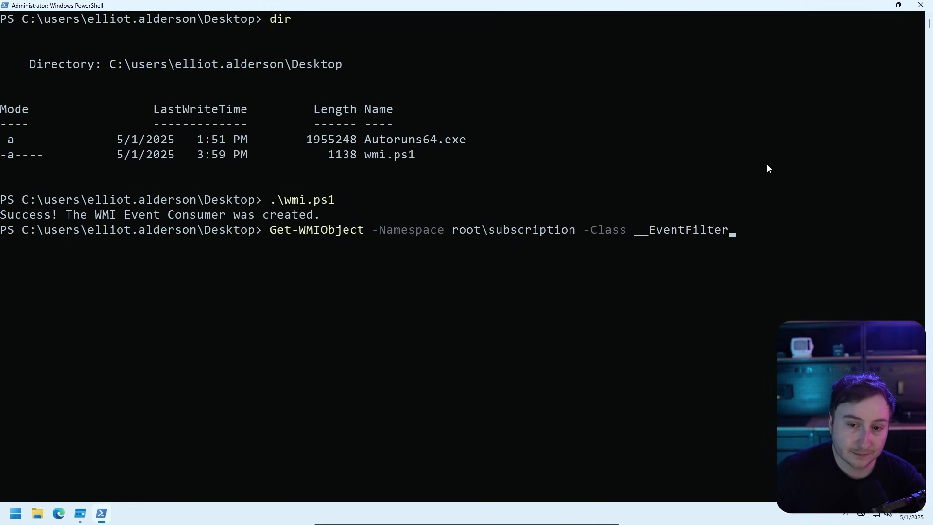
key("Backspace")
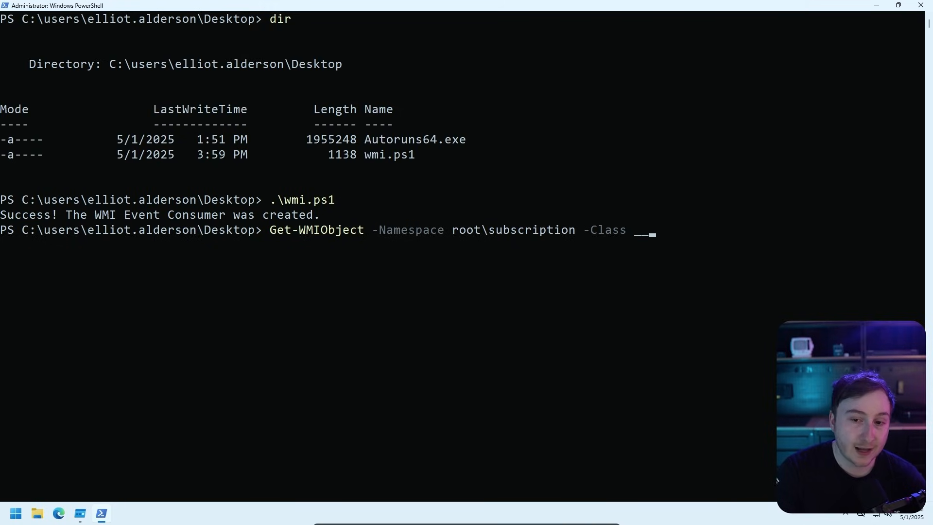
type("__FilterToConsumerBinding")
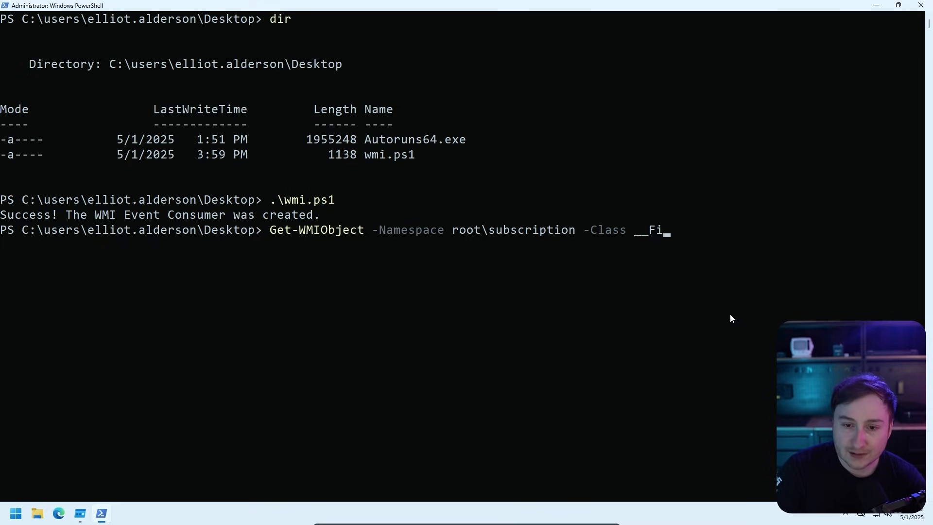
key("Backspace")
type("EventConsumer")
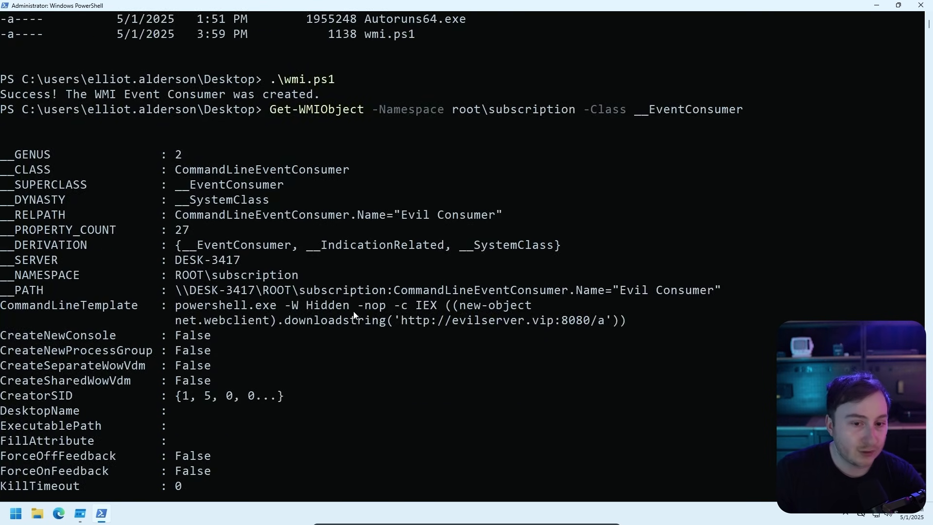
- Highlight the CommandLineEventConsumer class and the -W Hidden flag in the output
left_click_drag(174, 305, 625, 320)
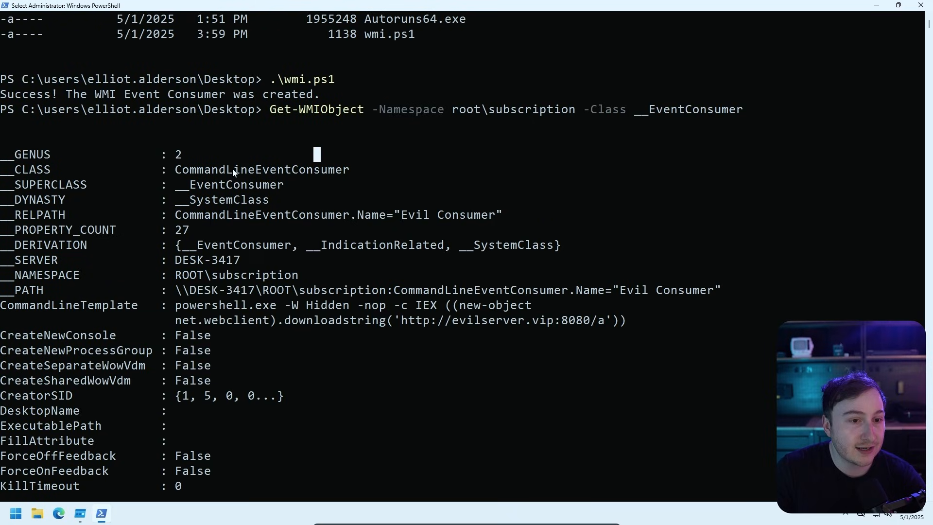
double_click(33, 170)
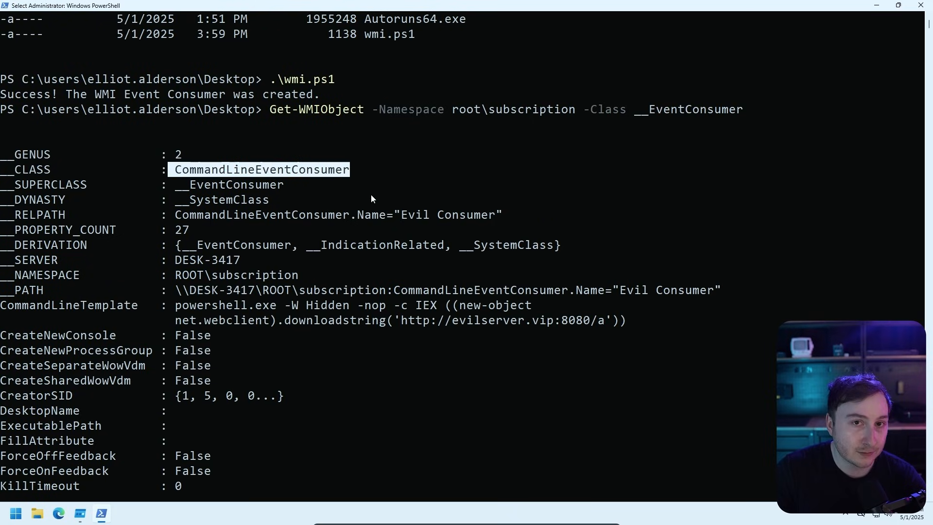
mouse_move(451, 189)
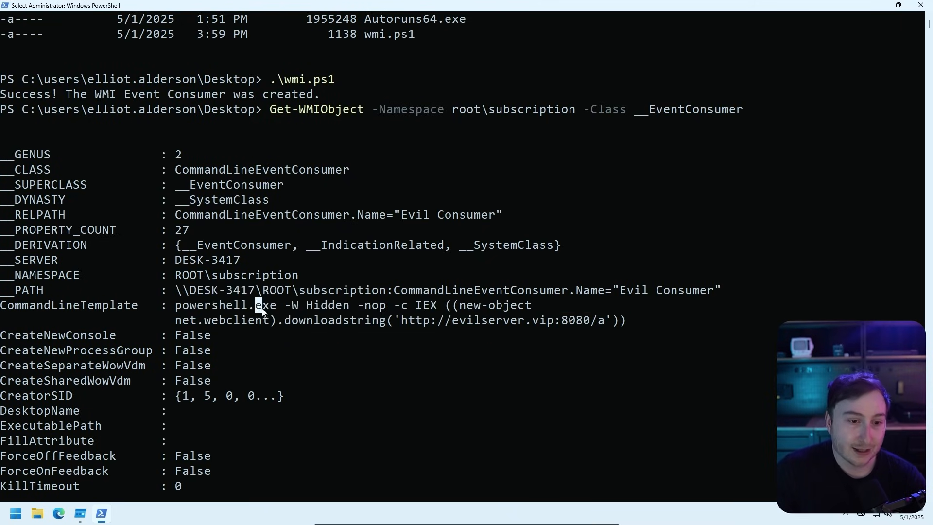
double_click(317, 305)
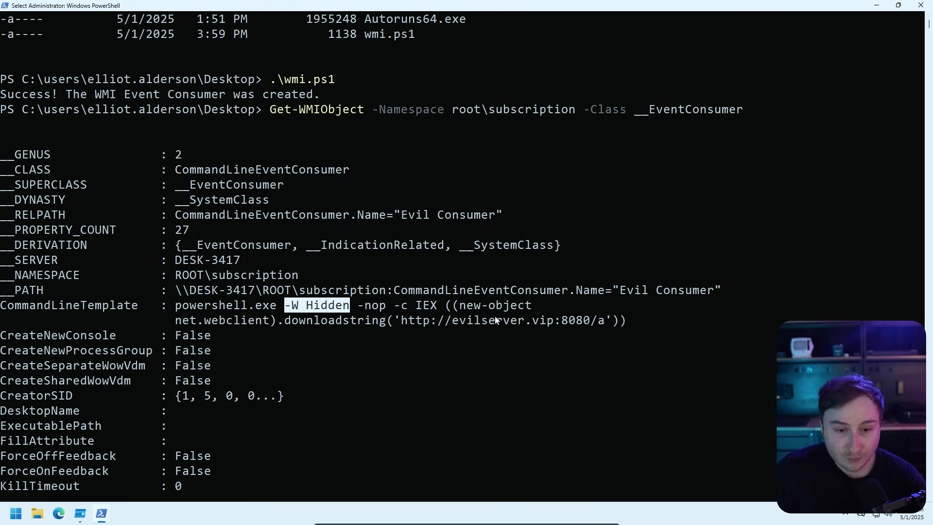